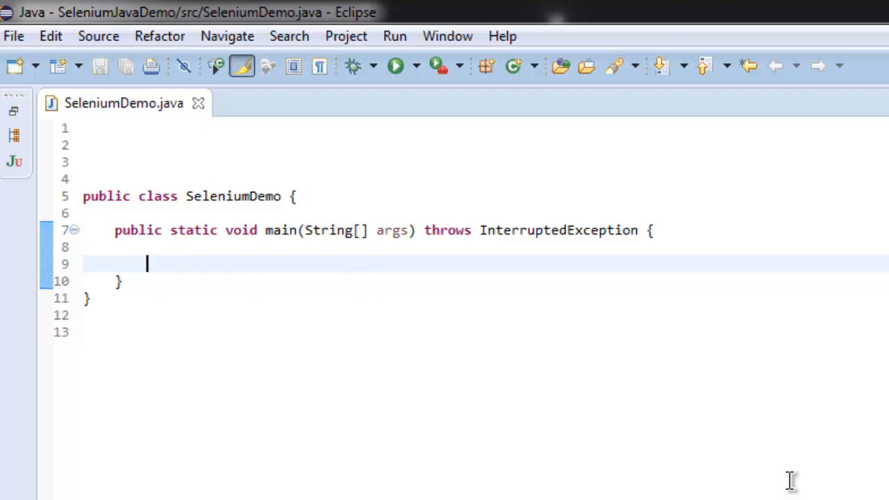
Step: Add imports for org.openqa.selenium.* and org.openqa.selenium.firefox.* and save
type("im")
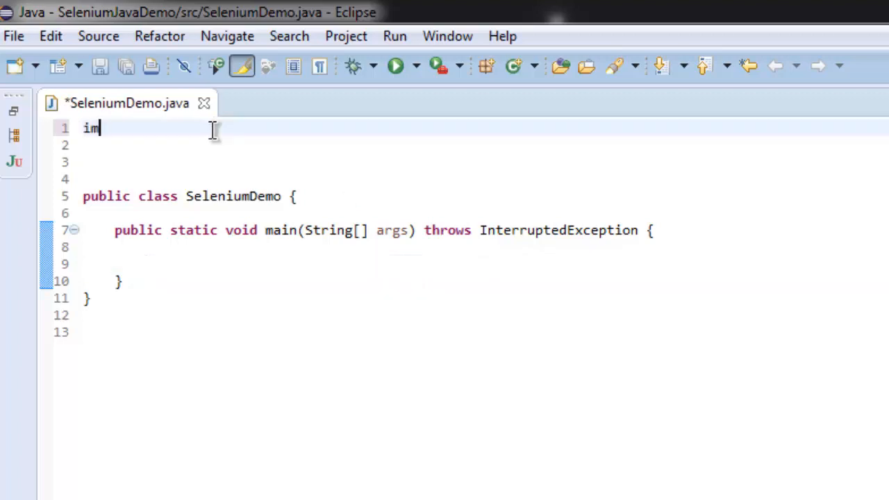
type("port org.")
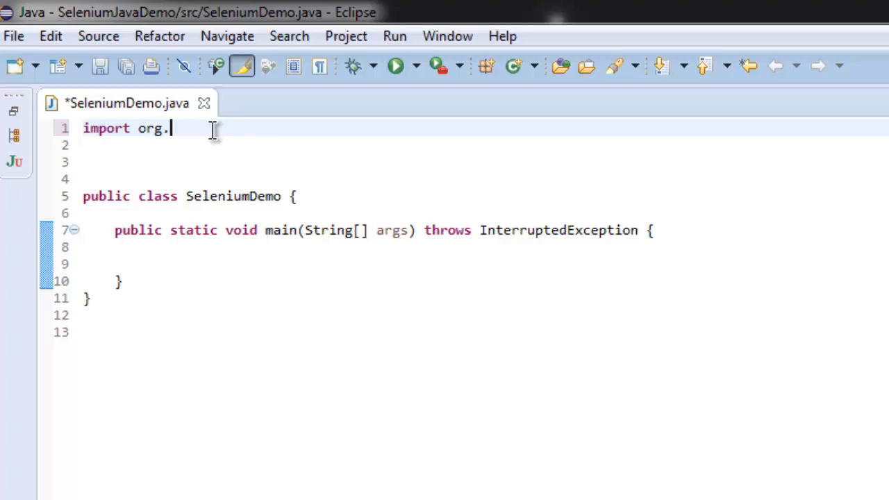
type("openqa.selenium.*;")
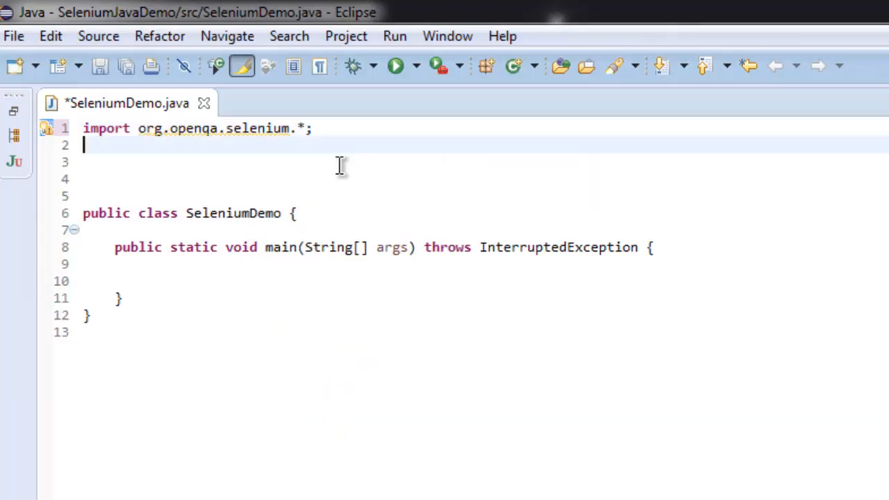
type("import or")
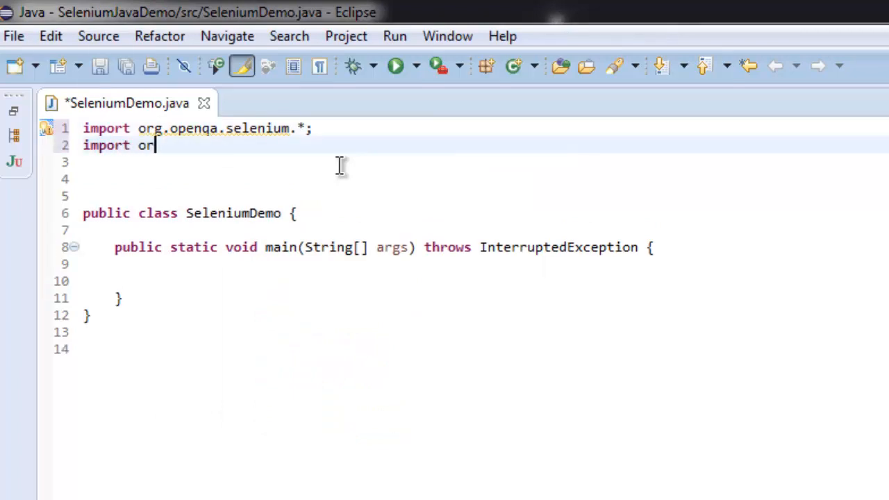
type("g.openqa.selenium.firefox.*;")
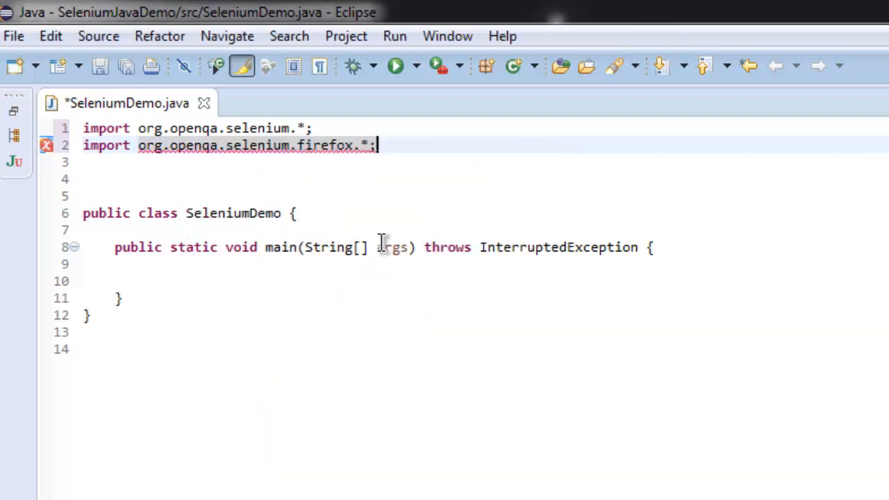
key("ctrl+s")
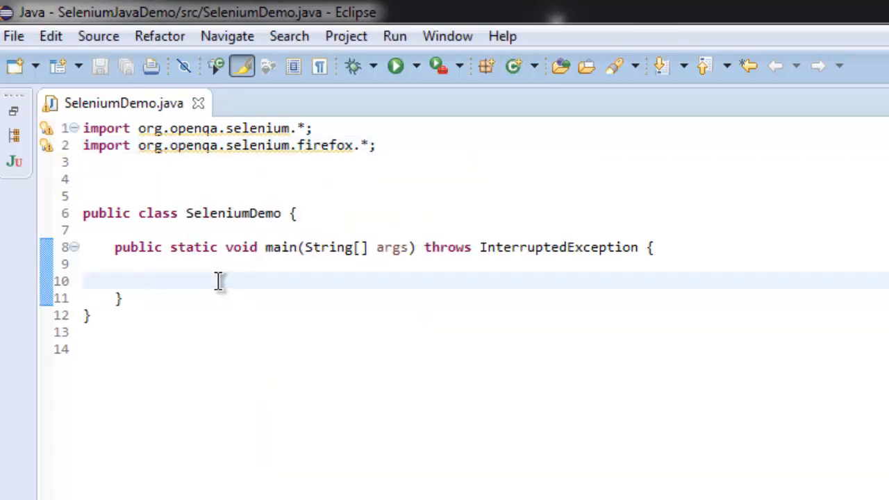
Step: Declare 'WebDriver driver = new FirefoxDriver();' in main and save
type("We")
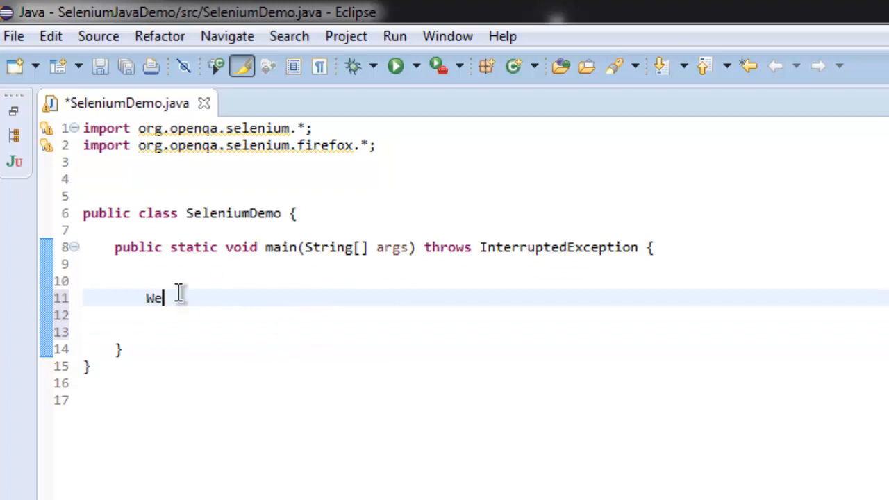
type("bDriver driver")
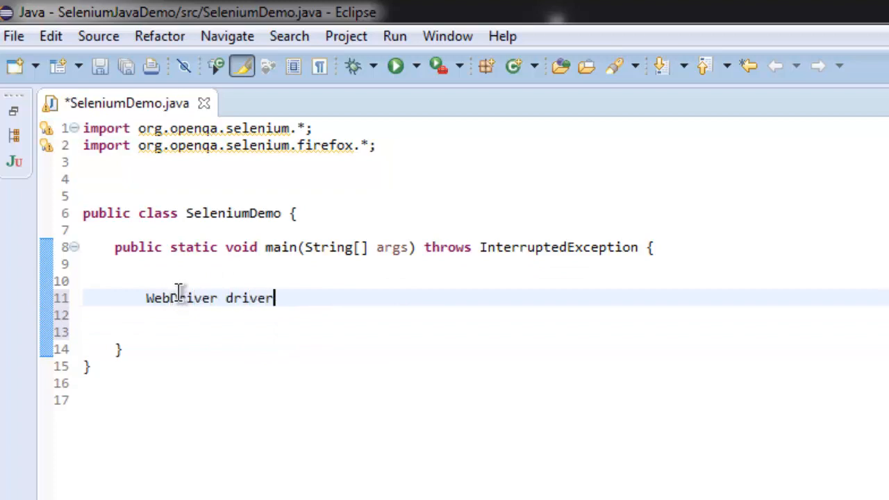
type("= new")
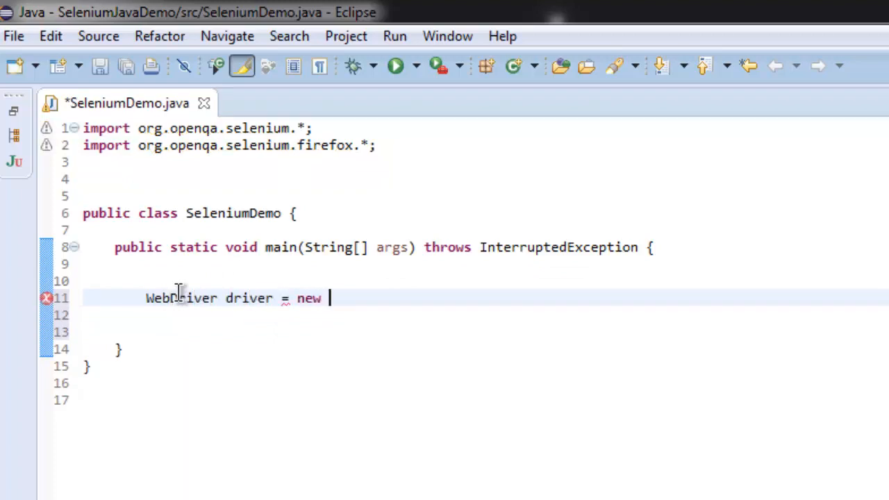
type("Fire")
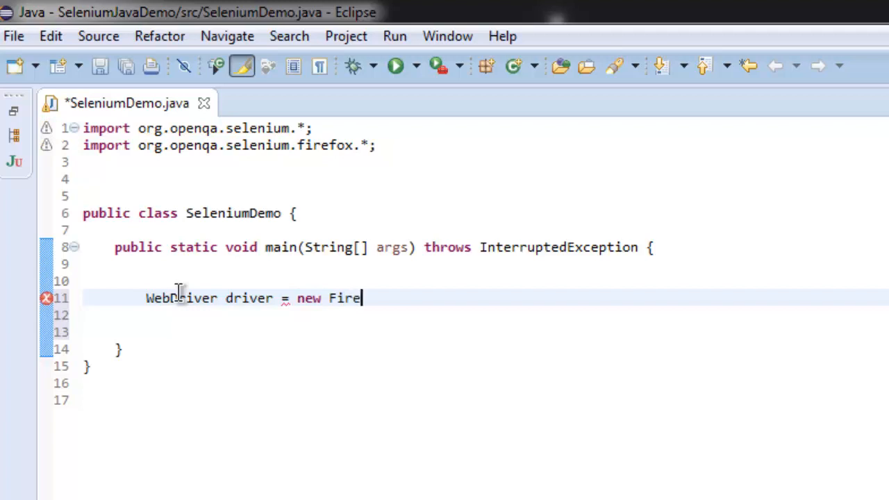
type("FoxDriver();")
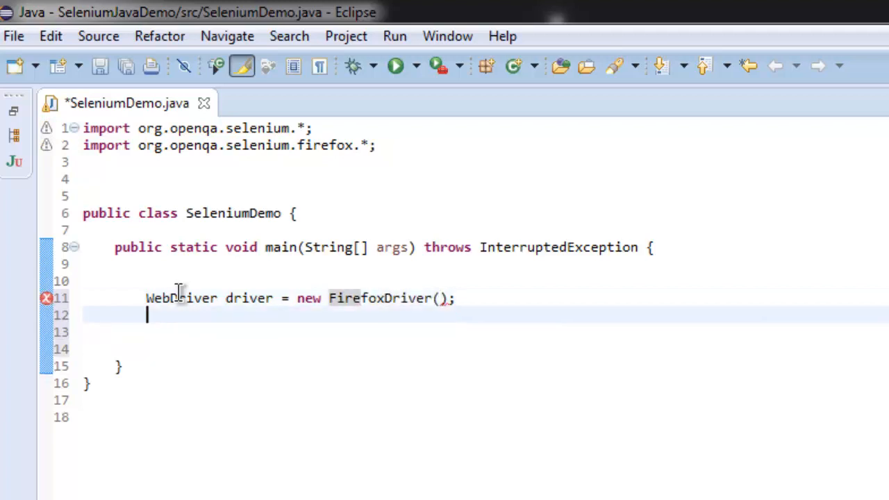
key("ctrl+s")
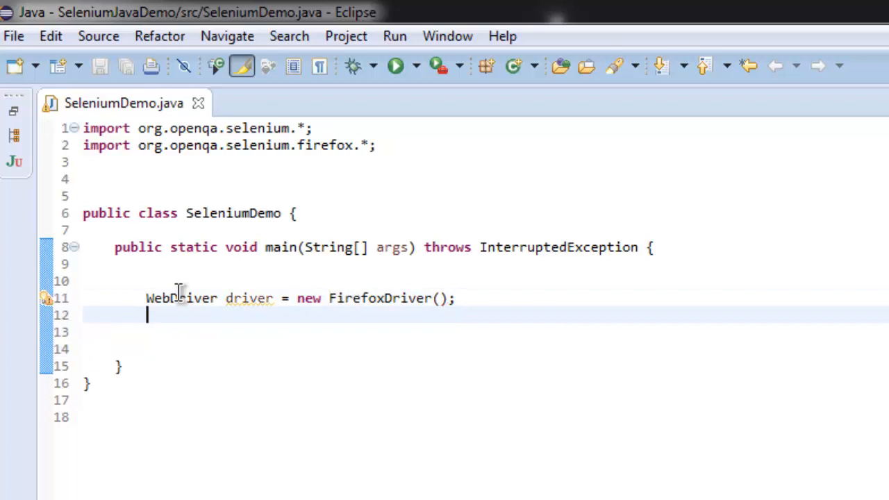
type("driver.get(")
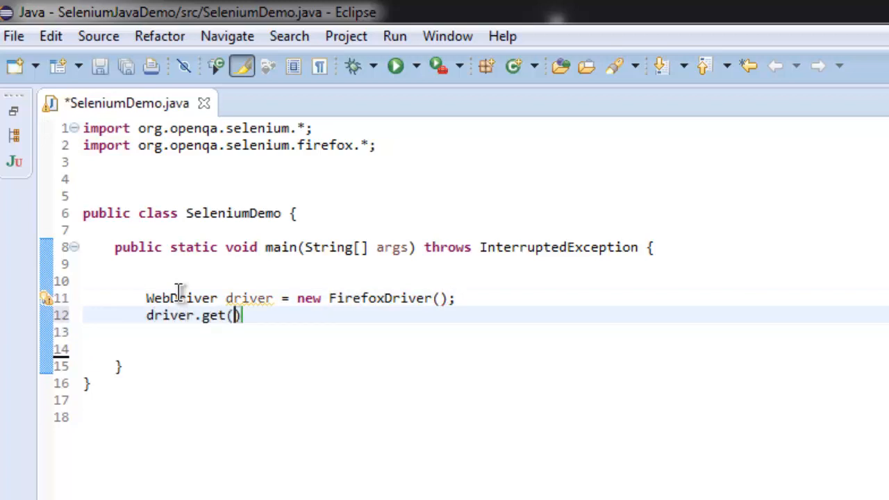
type("\"http://\"")
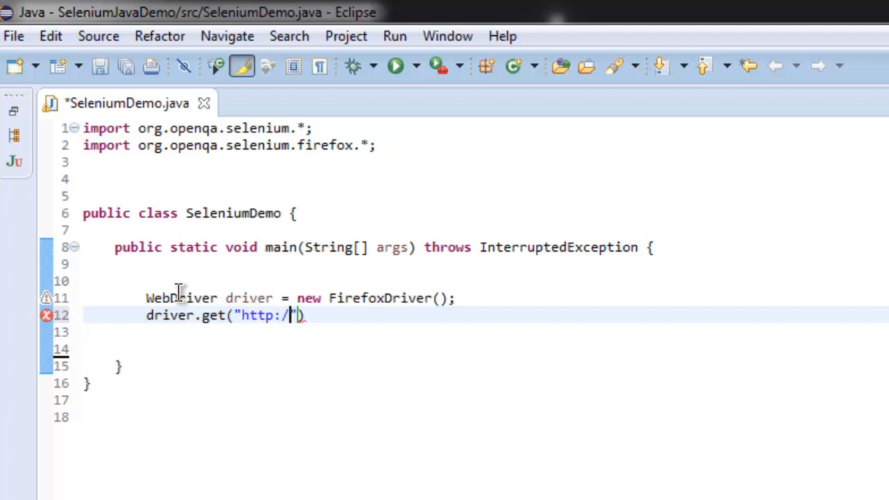
type("wikipe")
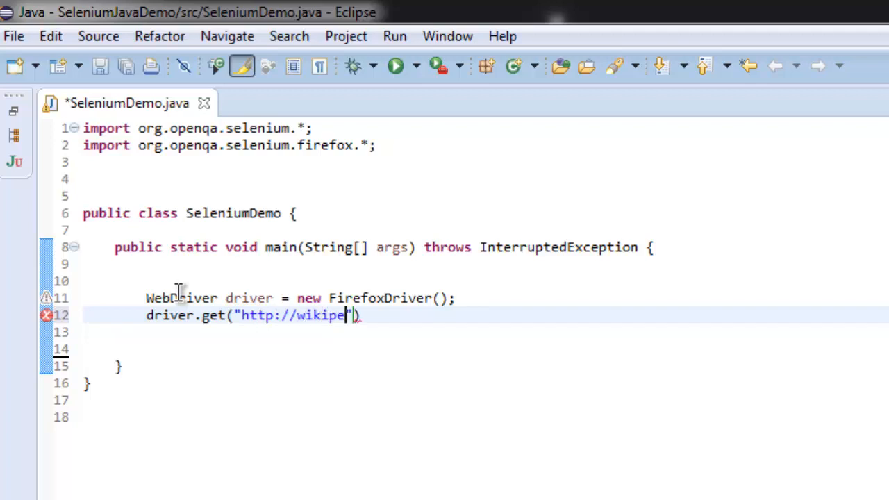
type("dia.org")
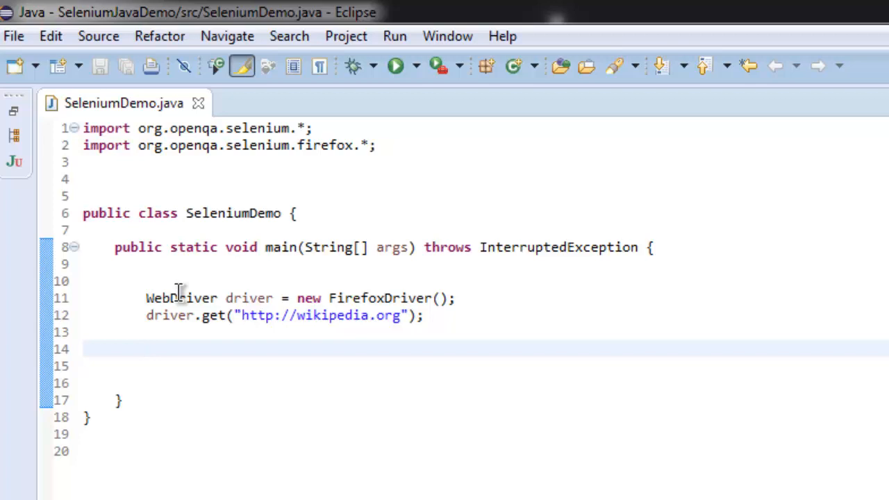
Step: Write 'JavascriptExecutor js = (JavascriptExecutor)driver;' in main, fixing the mistyped type name
type("J")
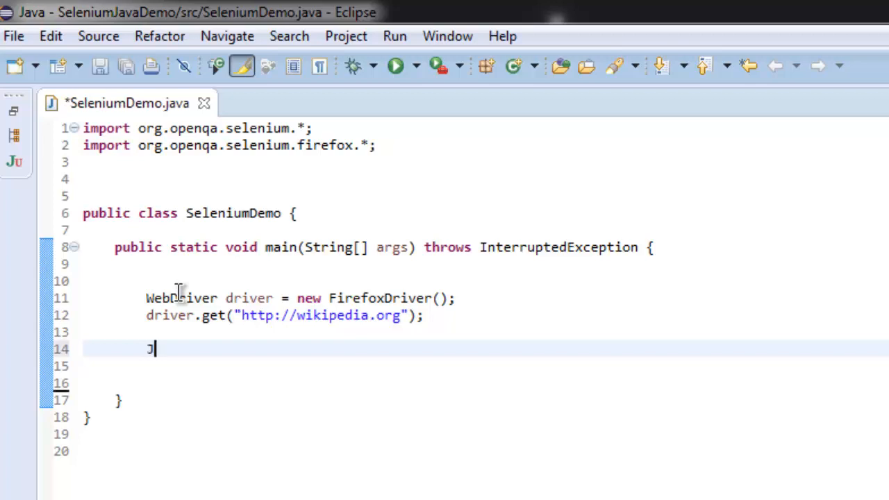
type("avascriptExecu")
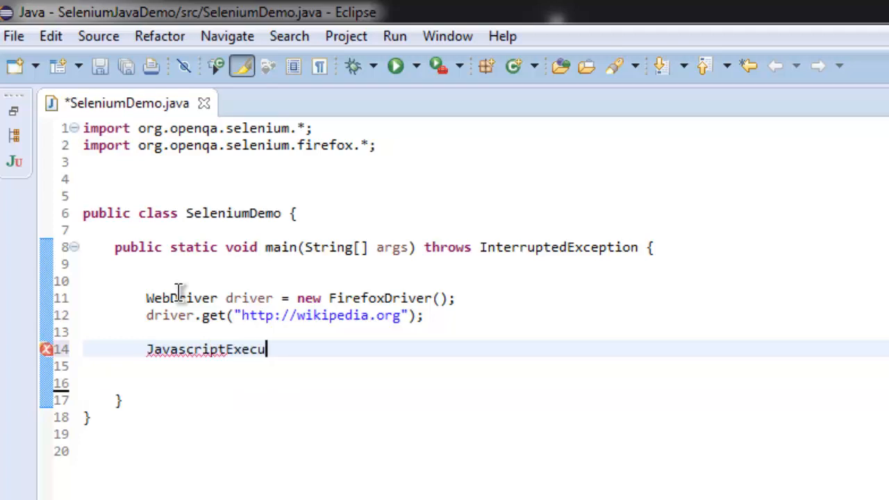
type("tor js =")
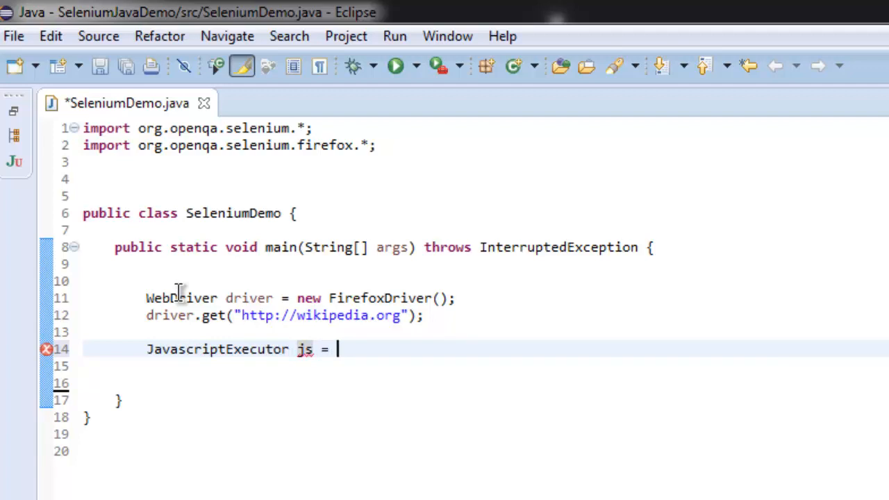
type("(")
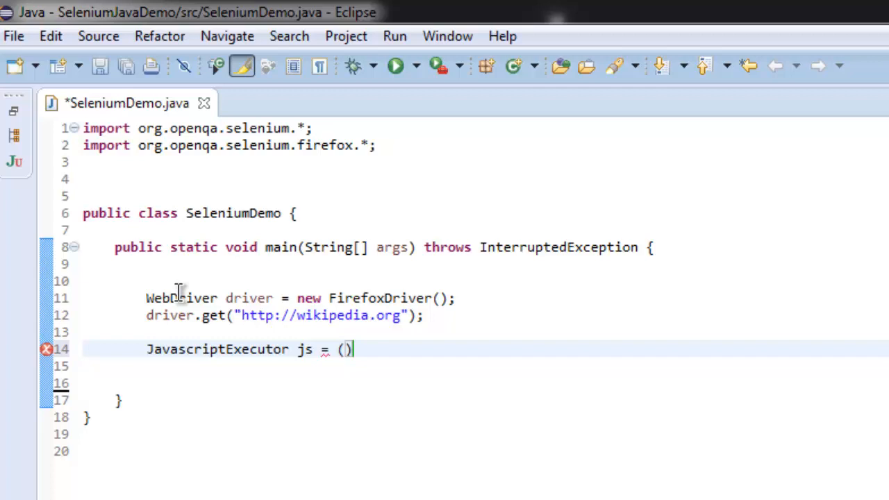
type("JavascriptExxecuto")
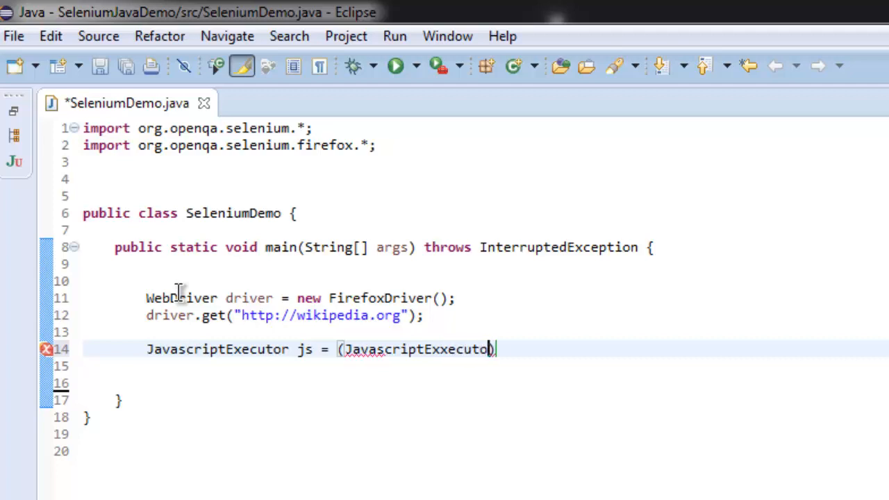
key("BackSpace")
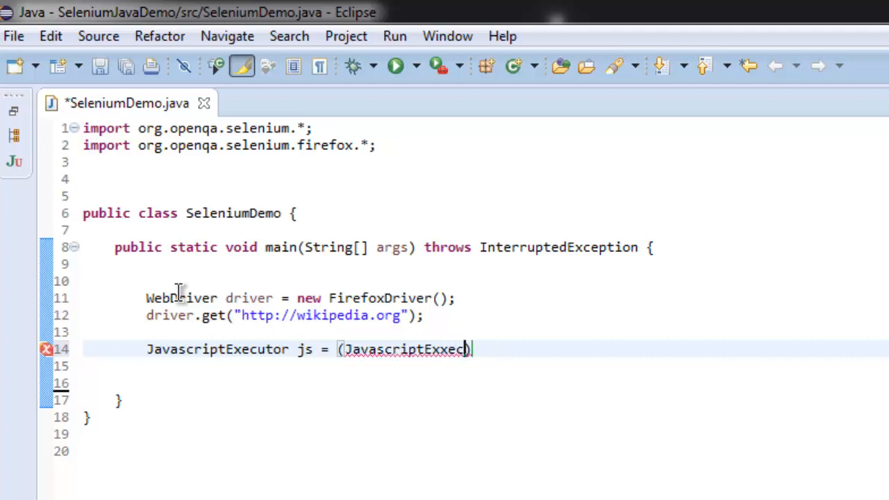
type("utor)")
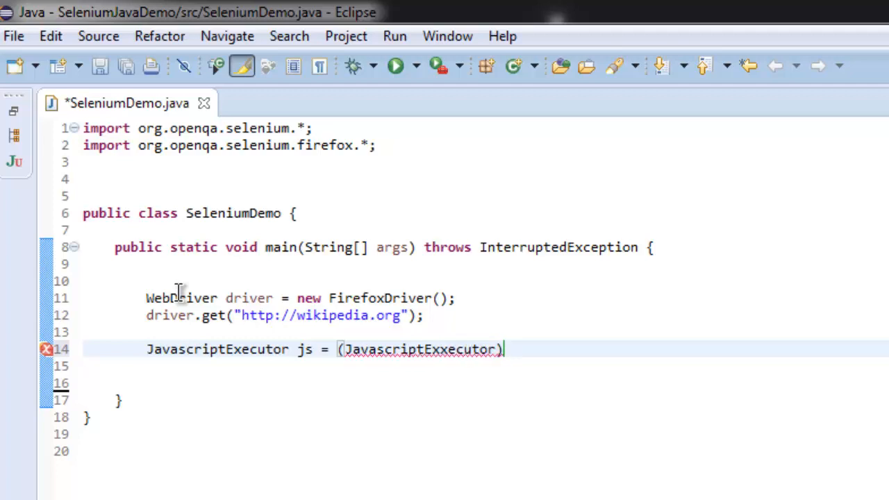
key("BackSpace")
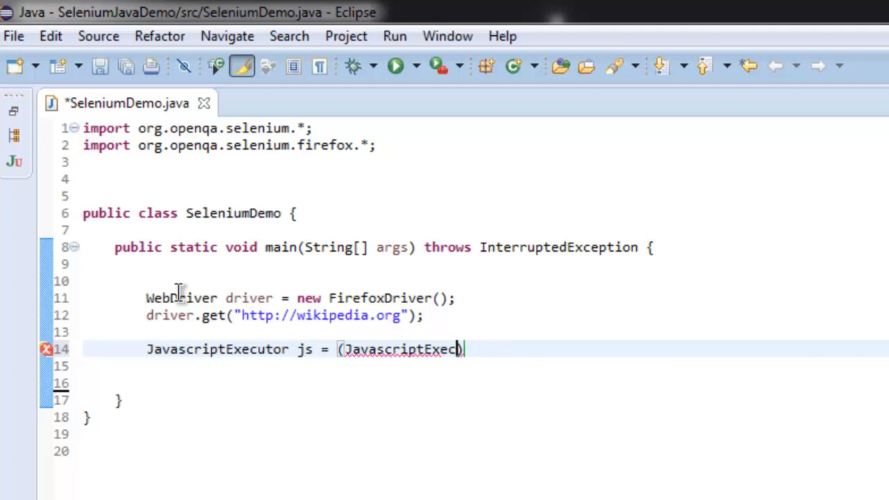
type("tor")
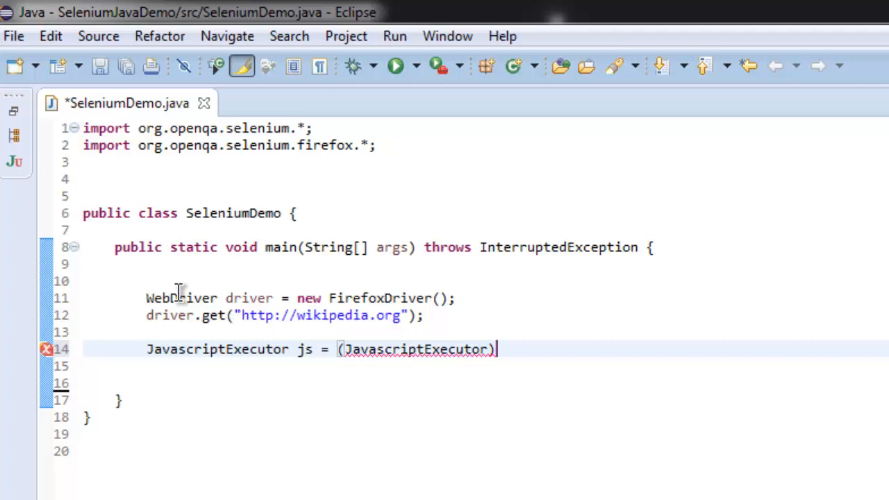
type("driver")
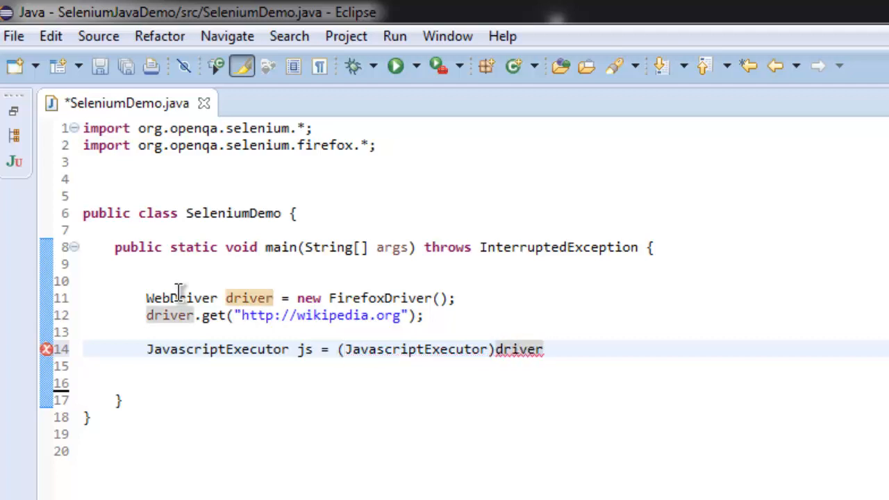
type(";")
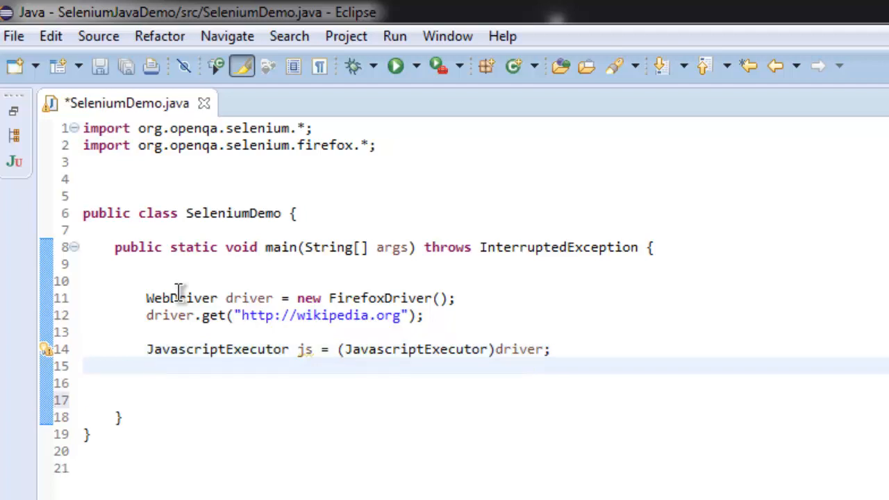
Step: Add js.executeScript("scrollBy(0,2500)"); via content assist, removing the arg1 placeholder
type("js.")
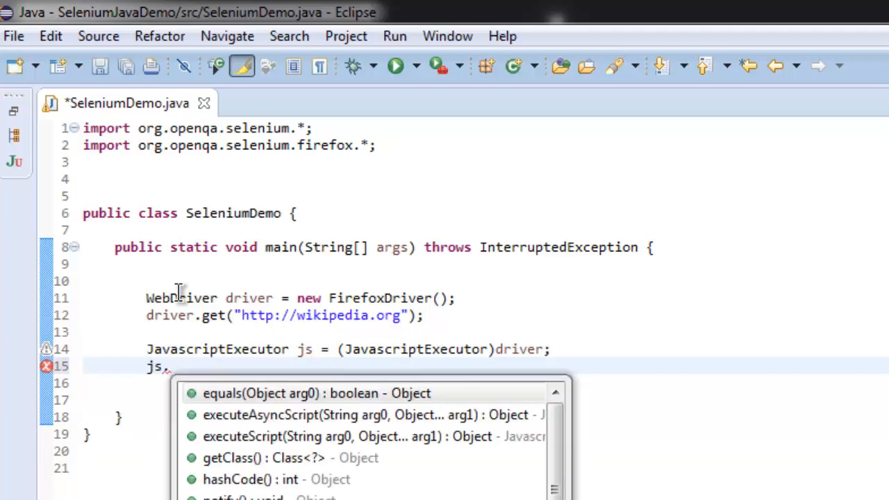
type("executeScript(\"scrol, arg1")
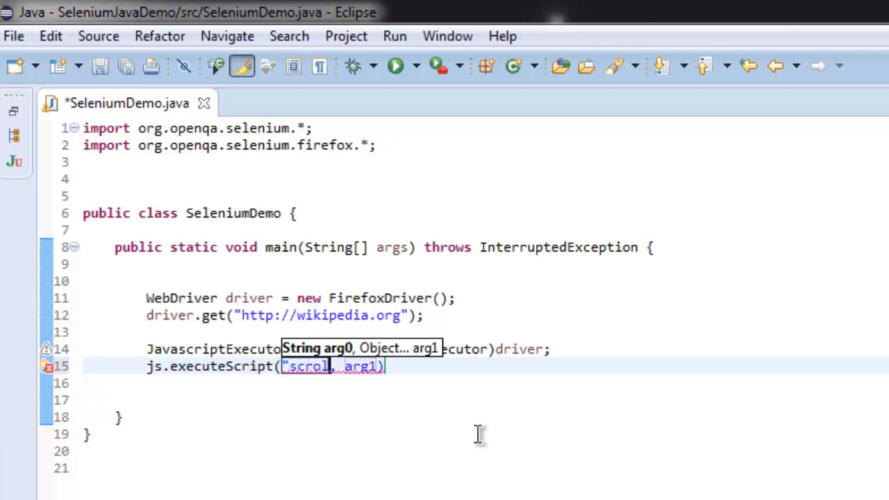
type("By(")
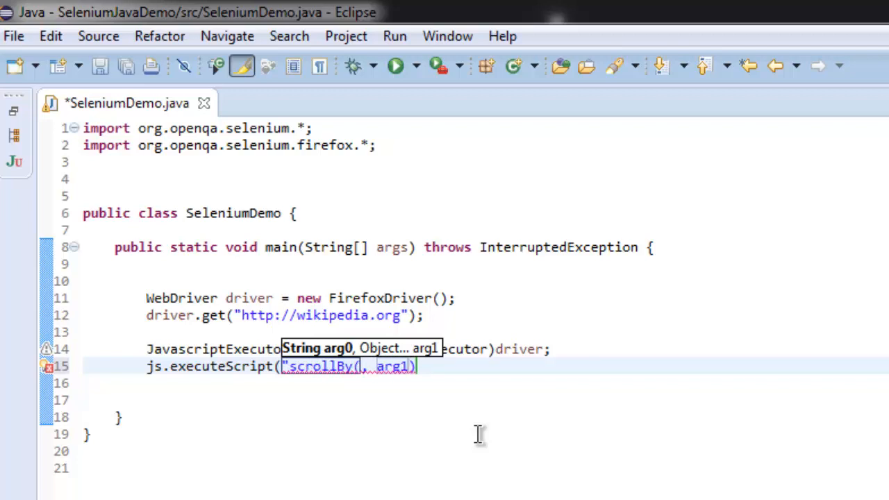
key("BackSpace")
type(")")
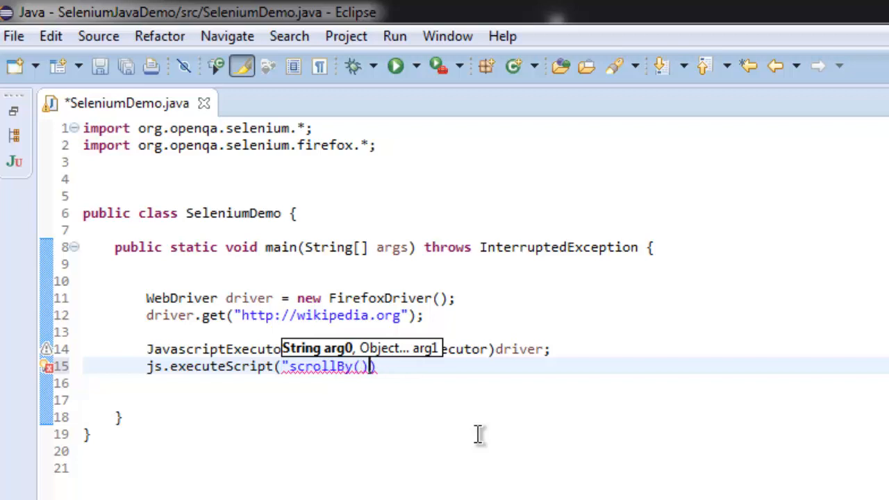
type("0")
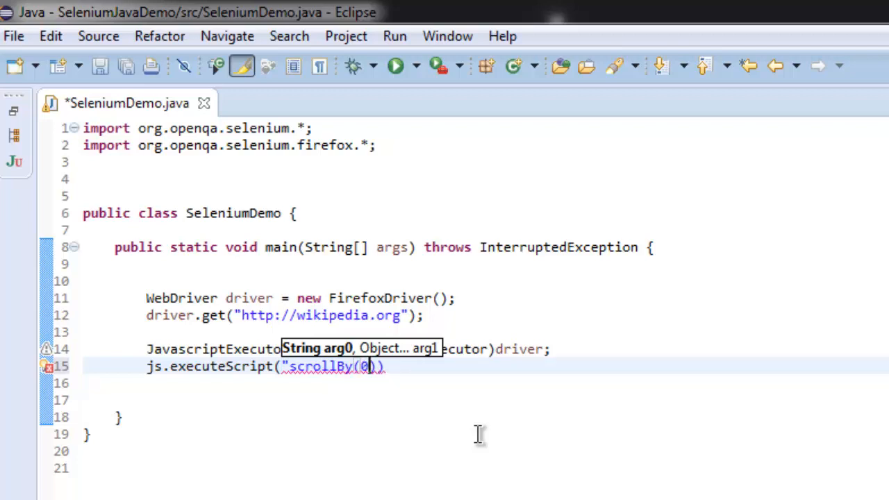
type(",")
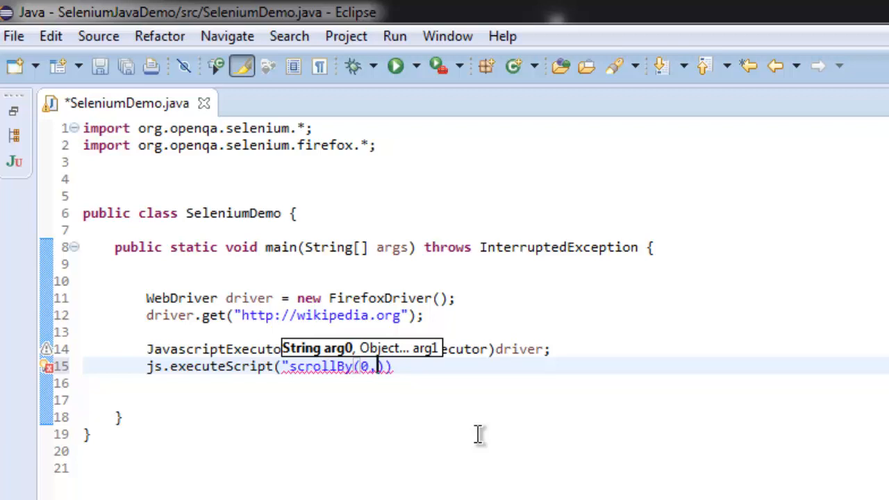
type(")")
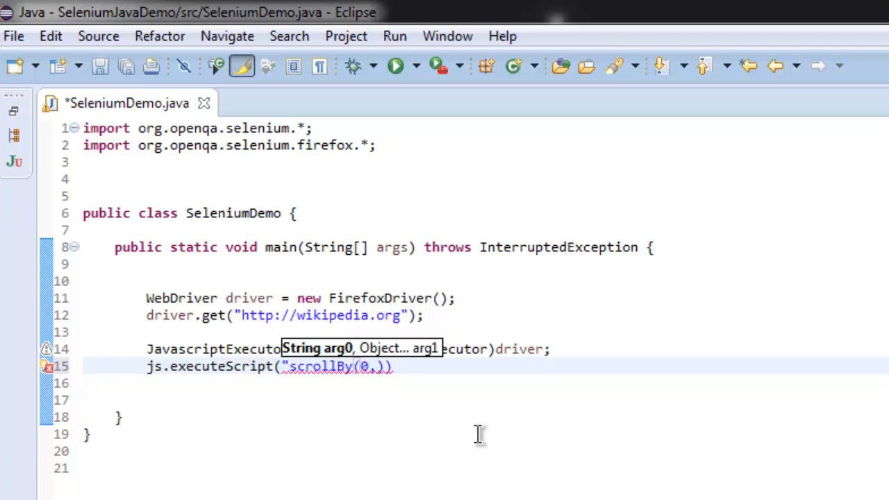
type("2500")
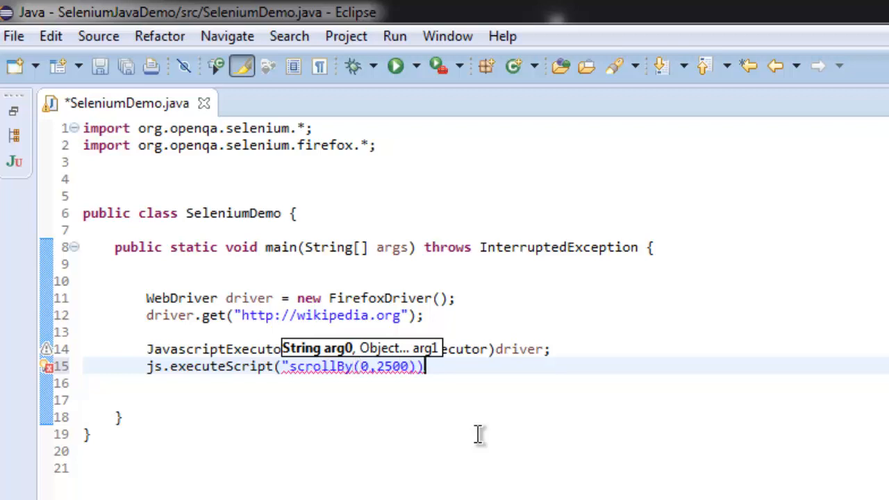
type("\"")
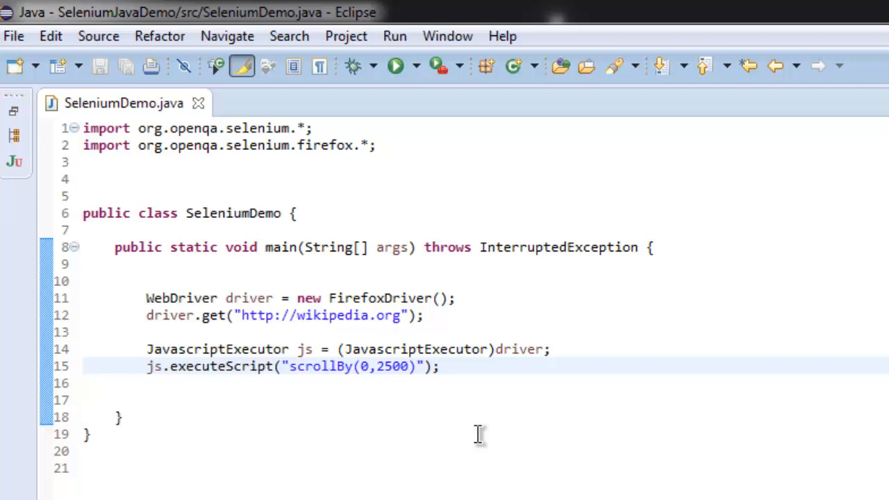
left_click(442, 367)
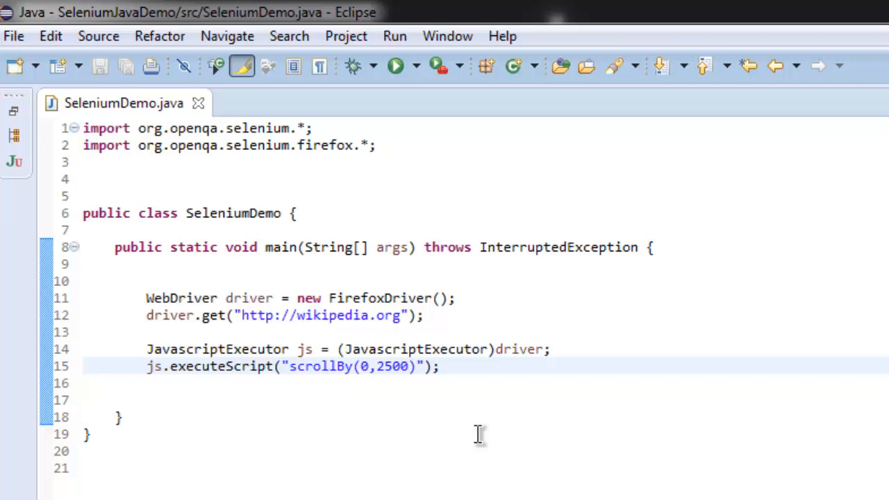
left_click(439, 366)
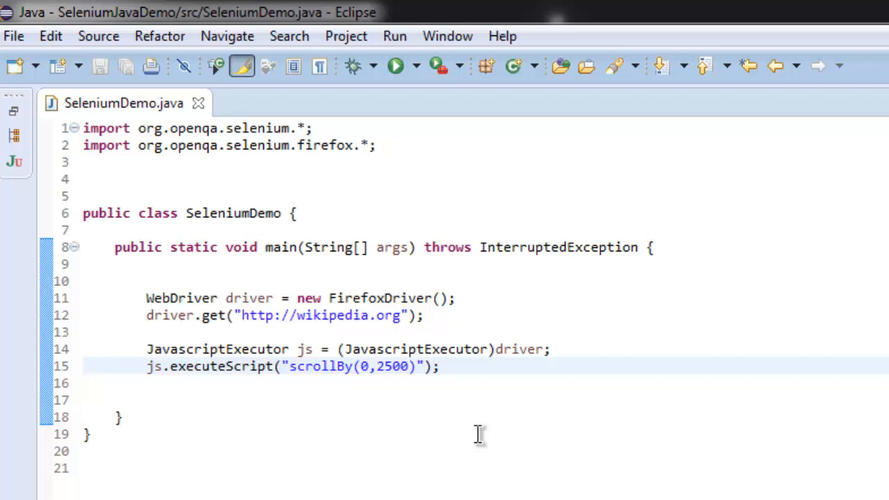
left_click(439, 367)
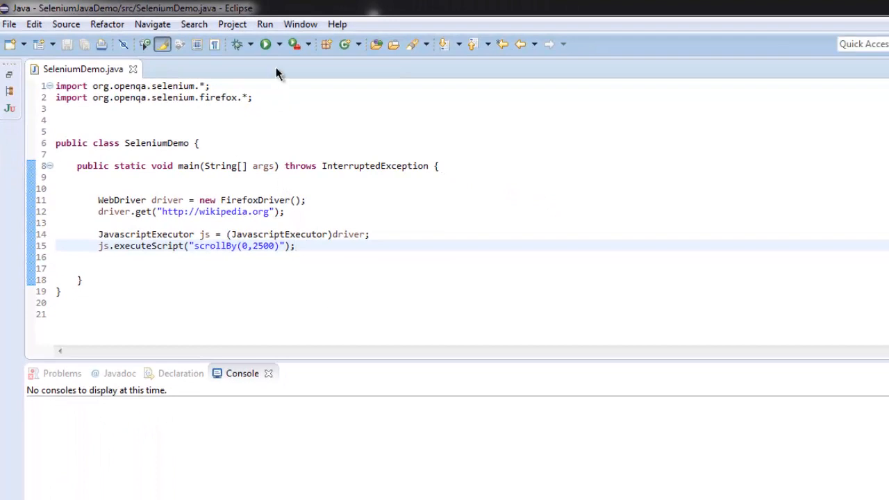
Step: Launch SeleniumDemo via Run As > Java Application, opening Wikipedia in Firefox
left_click(264, 24)
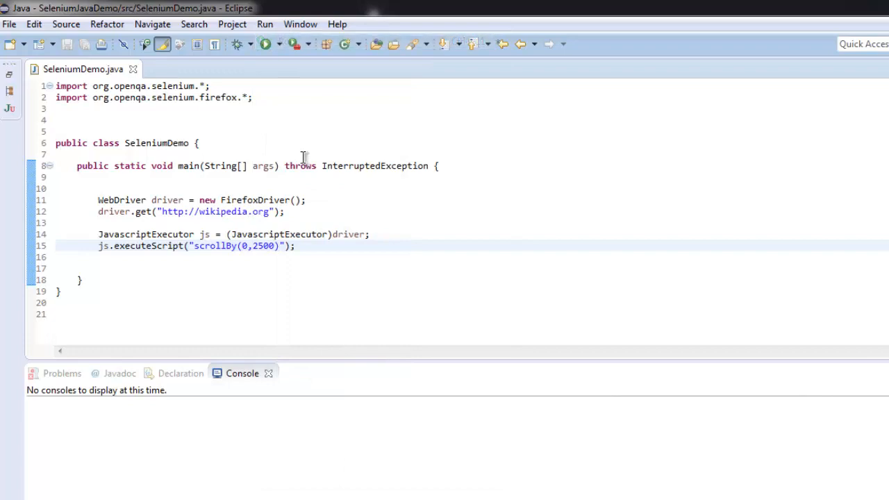
left_click(264, 43)
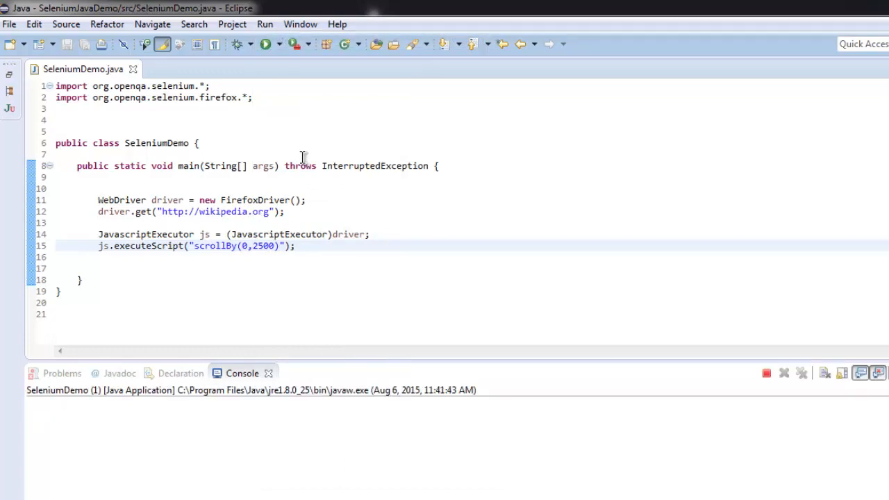
mouse_move(583, 197)
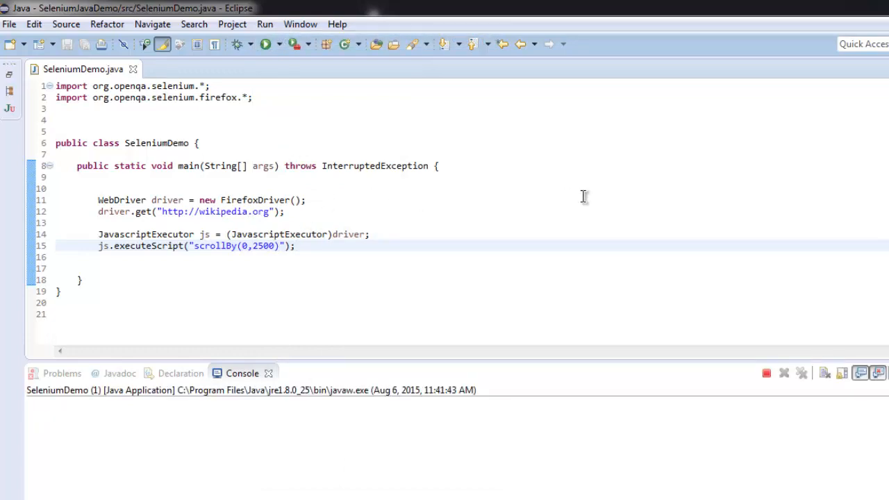
left_click(294, 246)
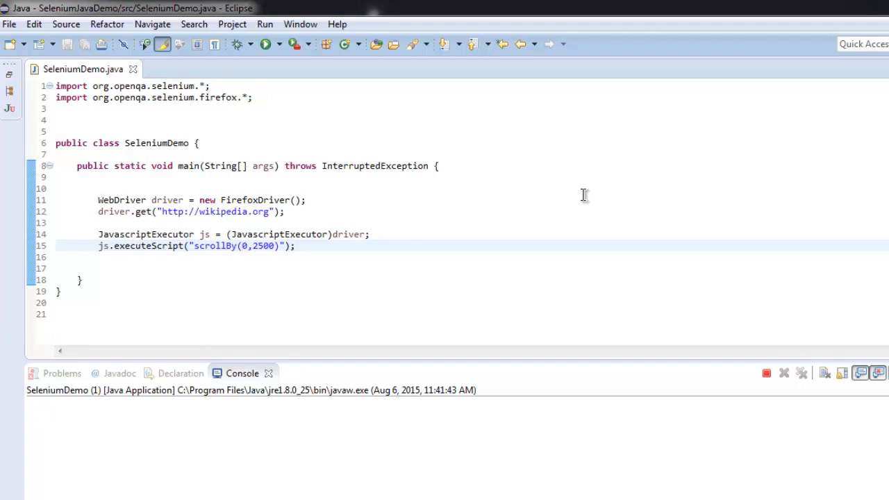
left_click(264, 43)
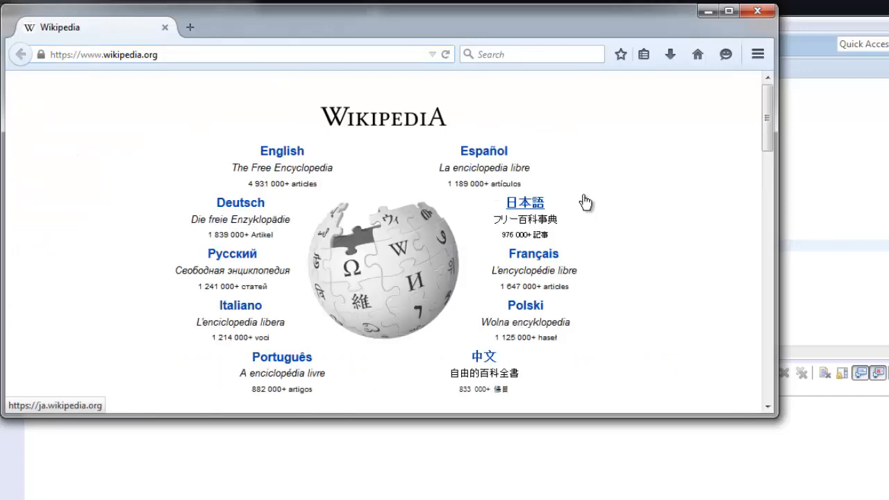
Step: Scroll the Wikipedia portal in Firefox down to the sister-project links
scroll("down", 3)
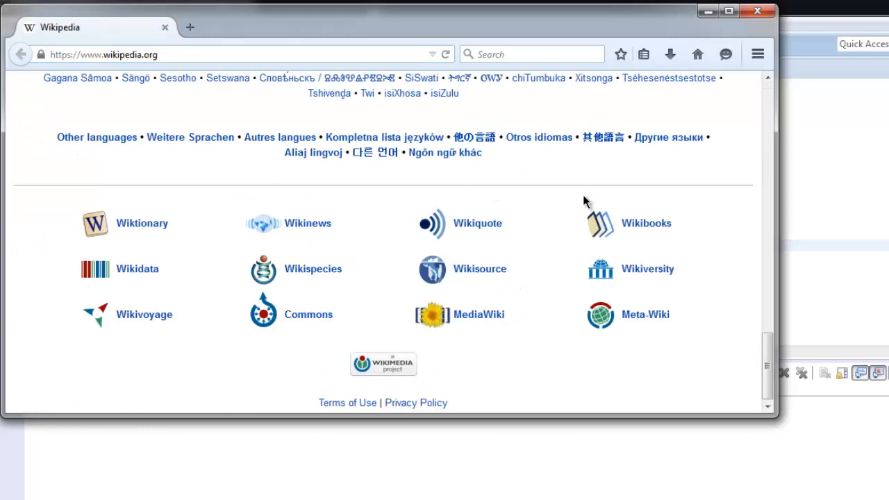
mouse_move(742, 22)
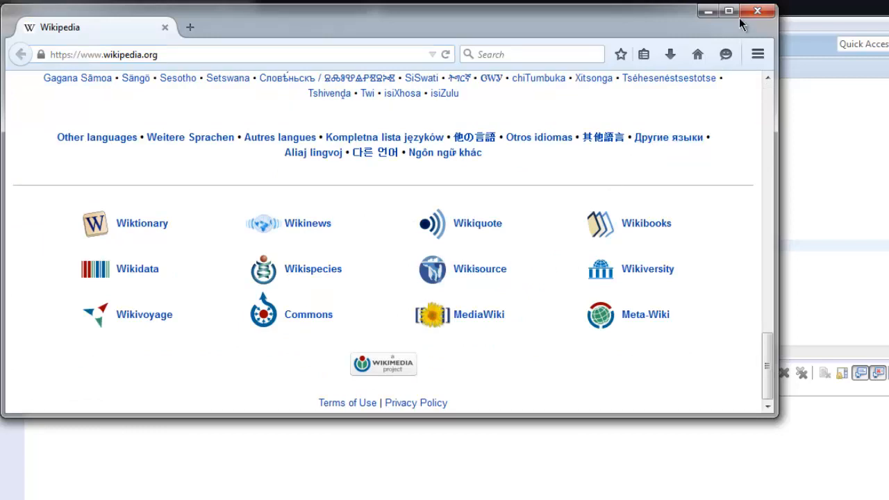